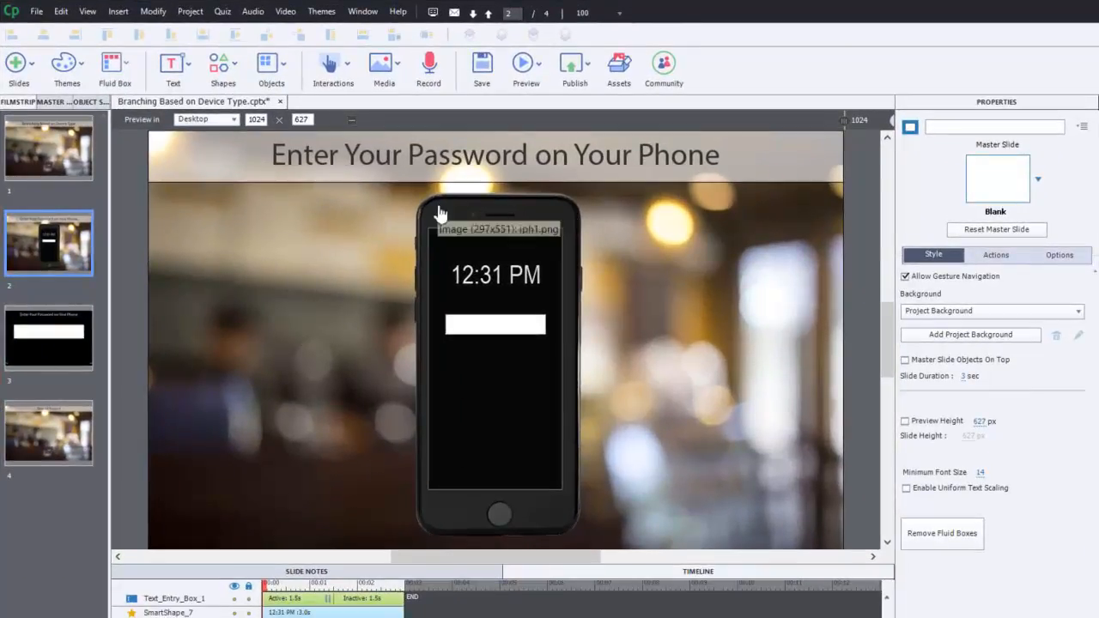
mouse_move(426, 494)
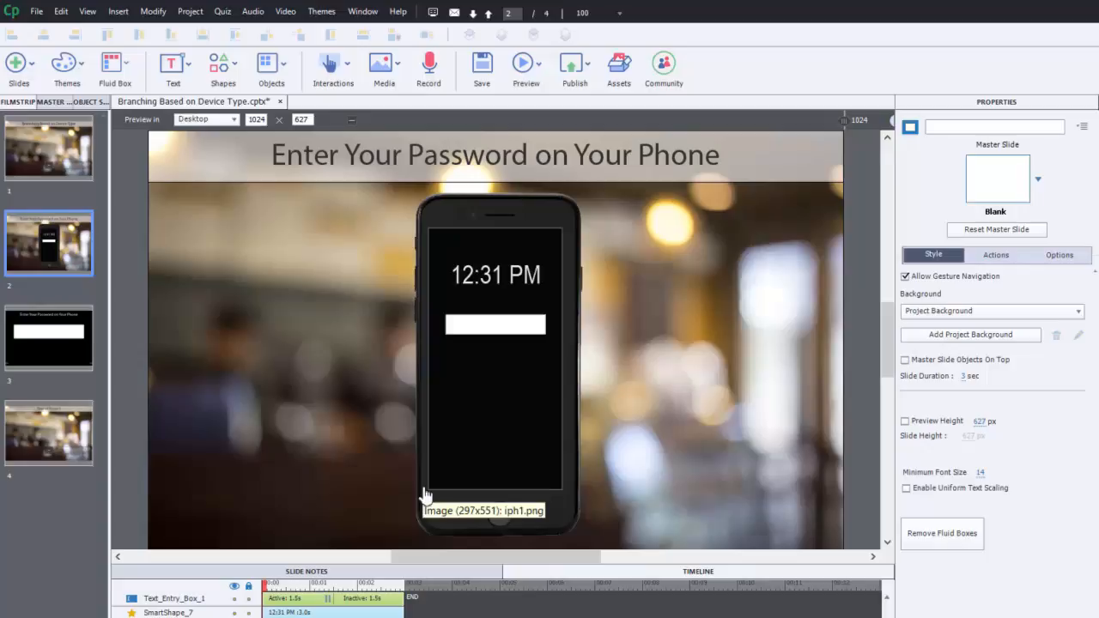
mouse_move(433, 232)
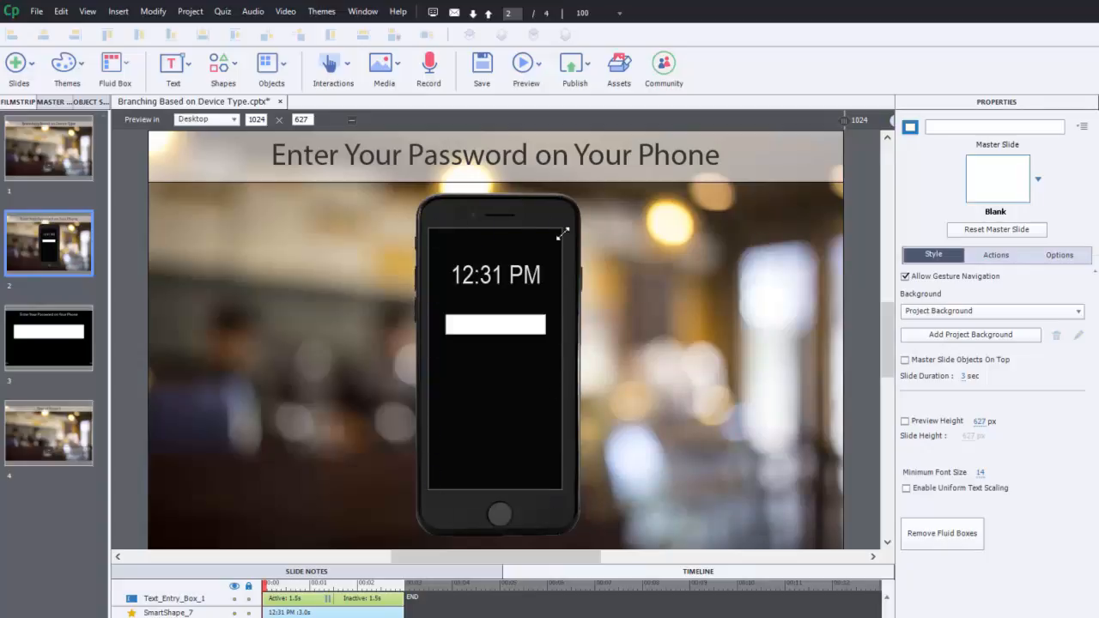
mouse_move(320, 255)
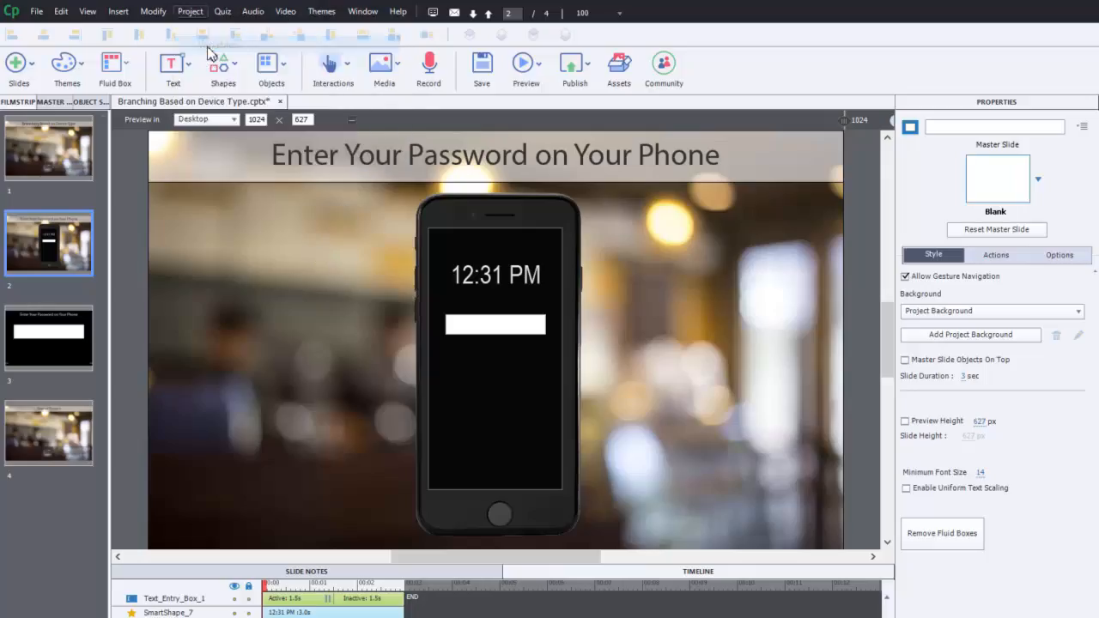
Step: Show the built-in System variables in the Project Variables dialog
left_click(189, 11)
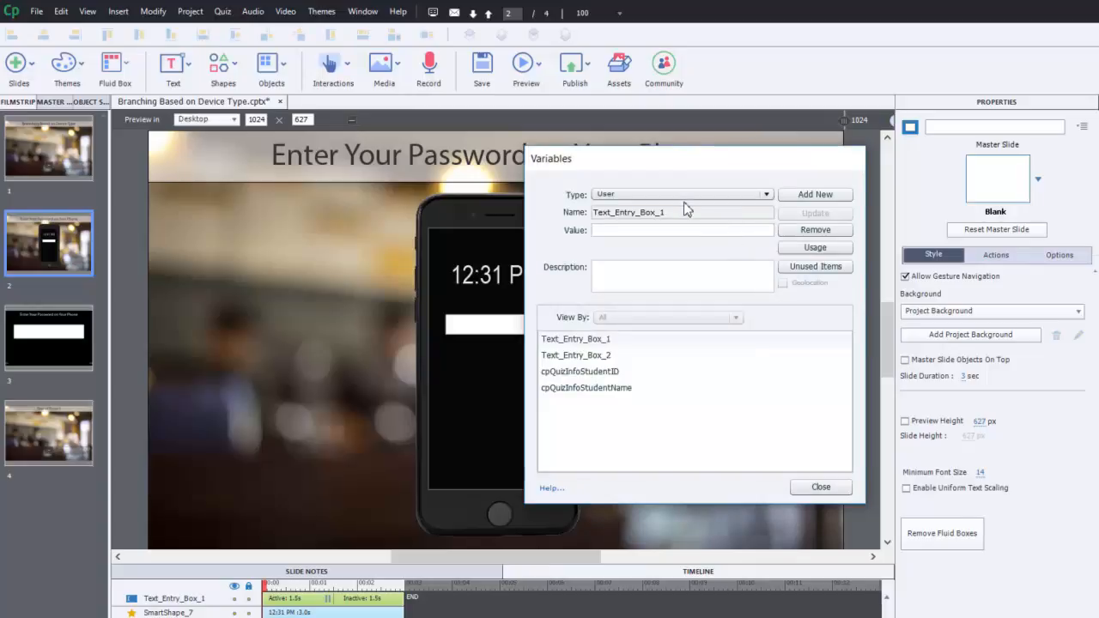
left_click(764, 193)
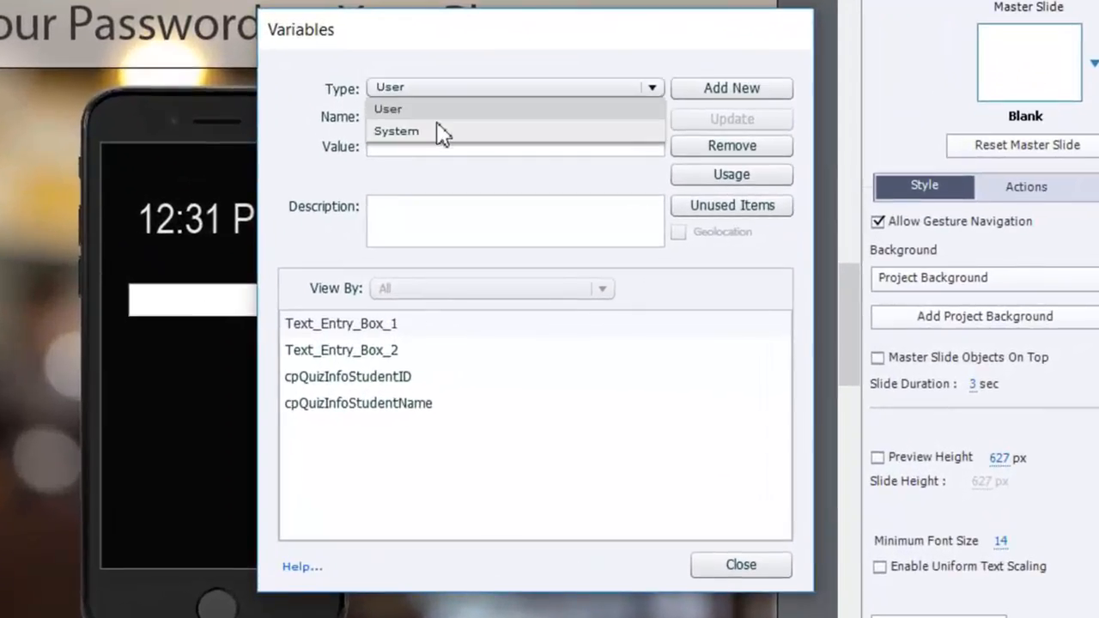
left_click(395, 131)
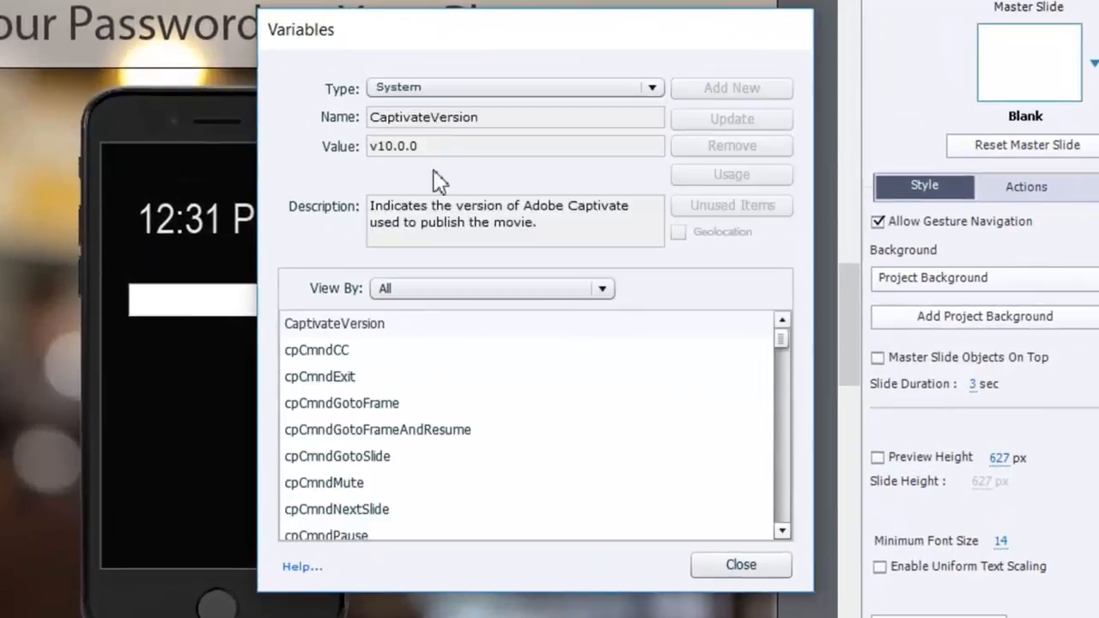
Step: Select cpInfoMobileOS and read its description listing Desktop as 0 and IOS as 1
scroll("down", 3)
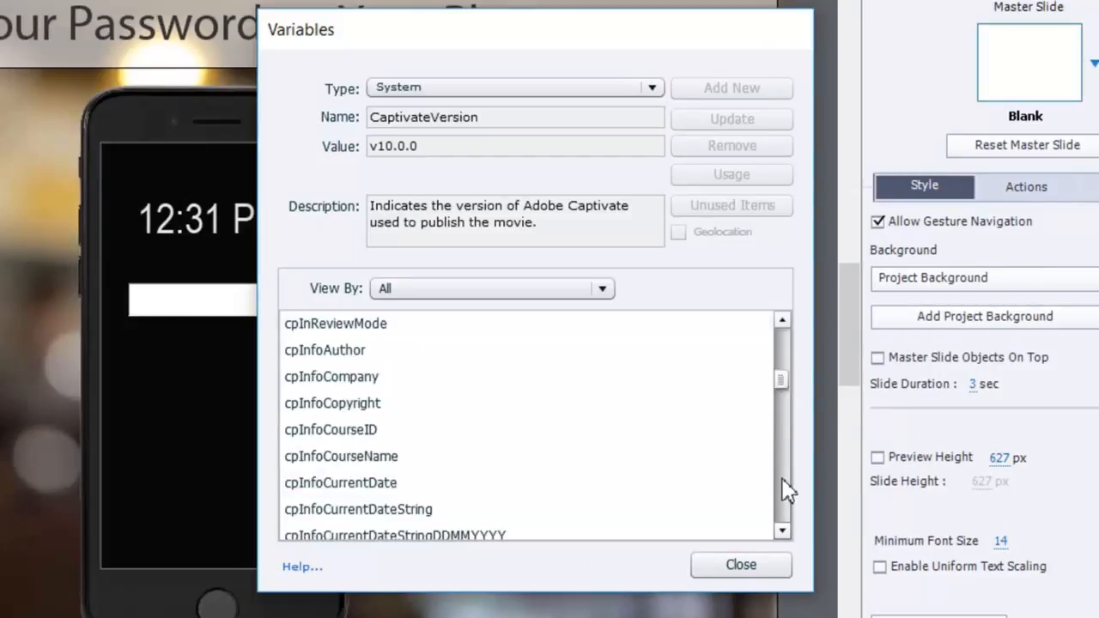
scroll("down", 3)
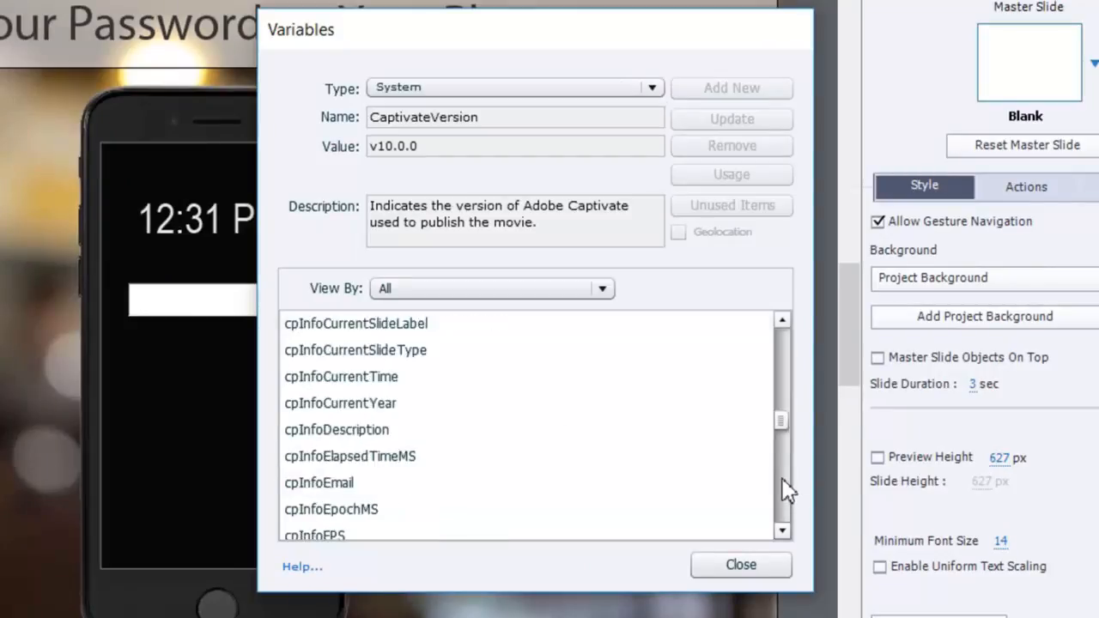
scroll("down", 3)
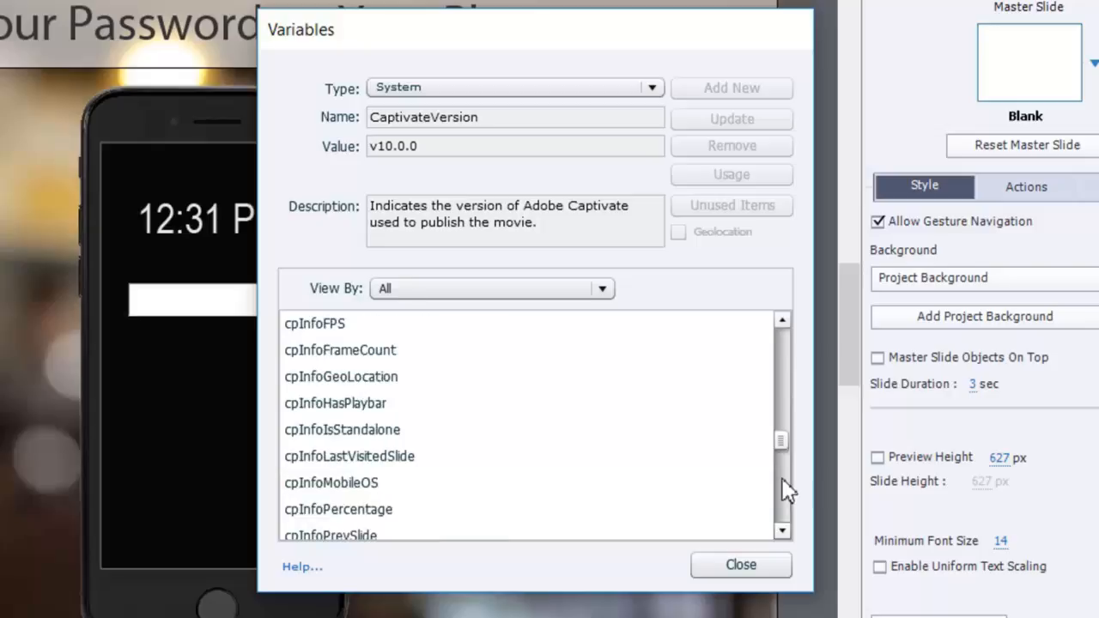
left_click(331, 483)
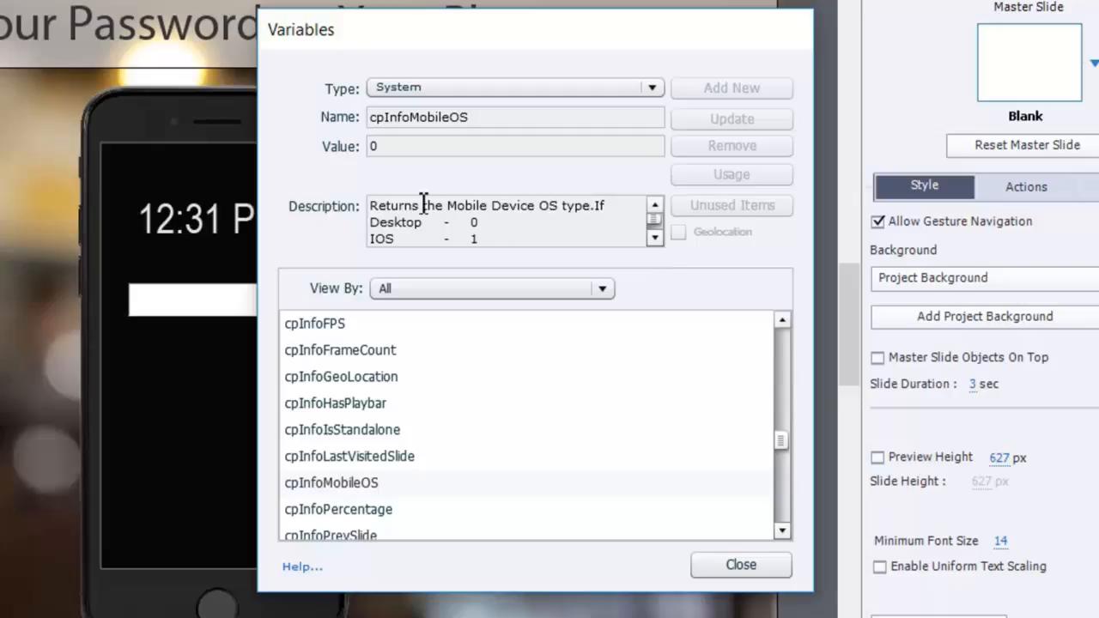
mouse_move(447, 223)
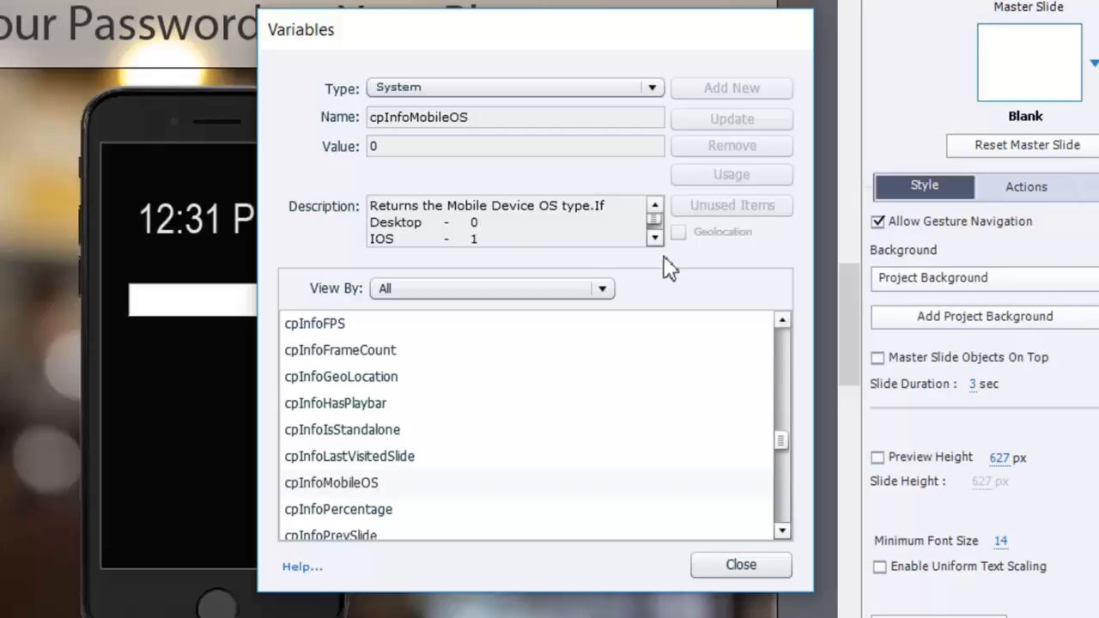
left_click(654, 239)
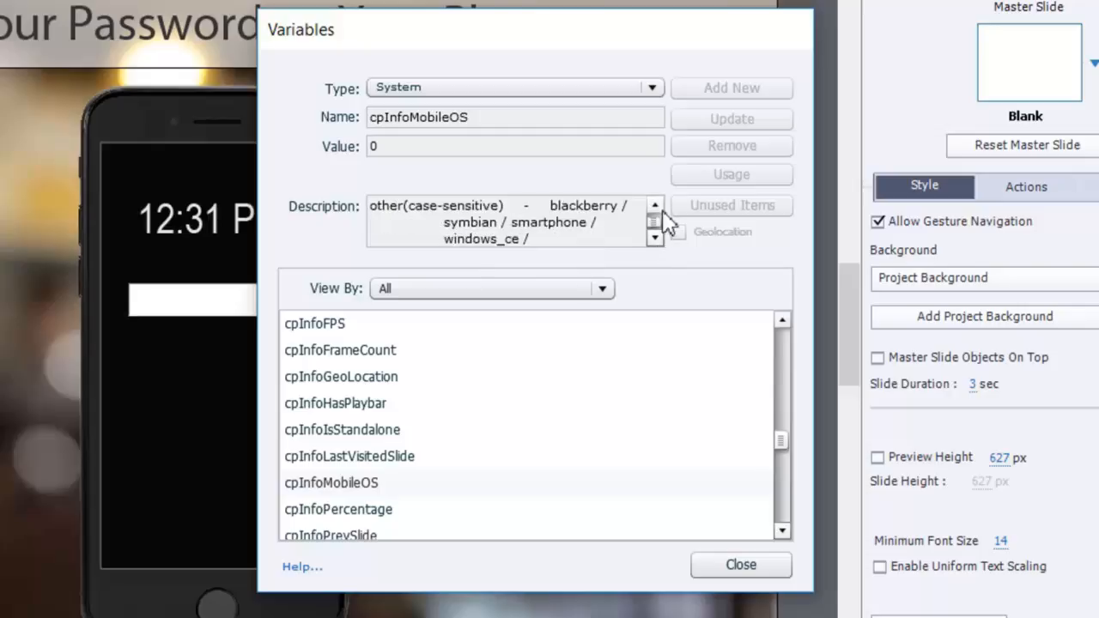
left_click(656, 206)
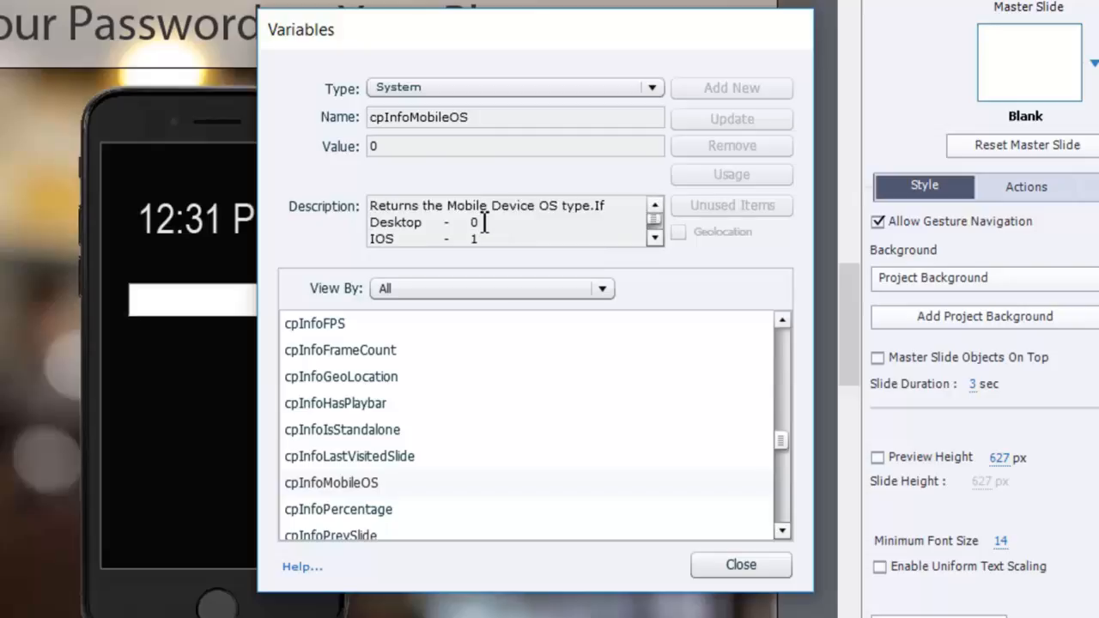
left_click(740, 563)
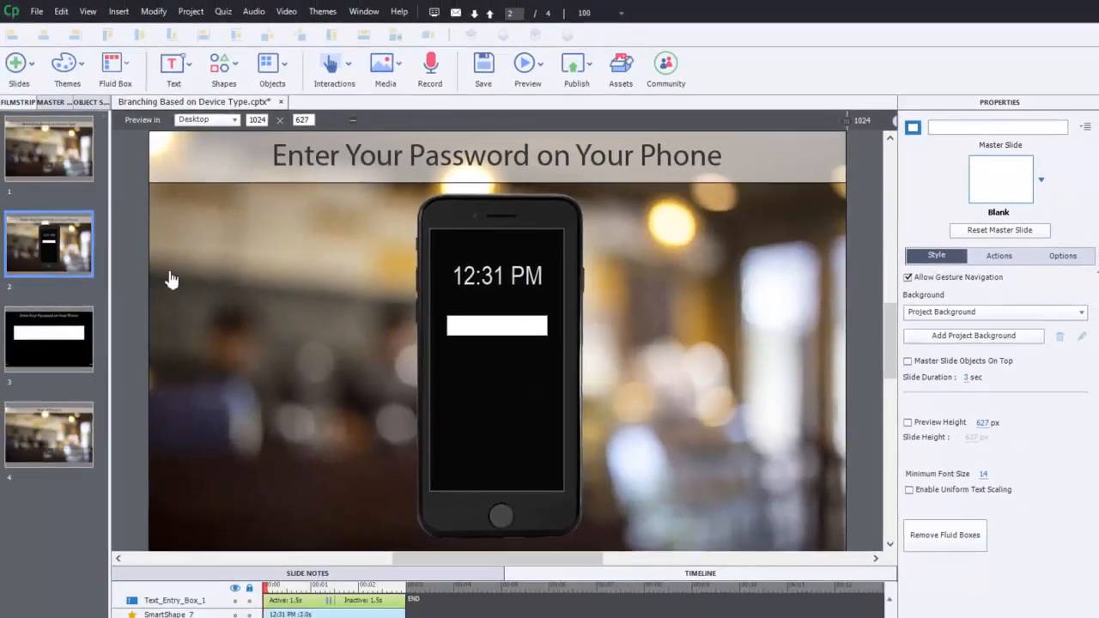
mouse_move(334, 278)
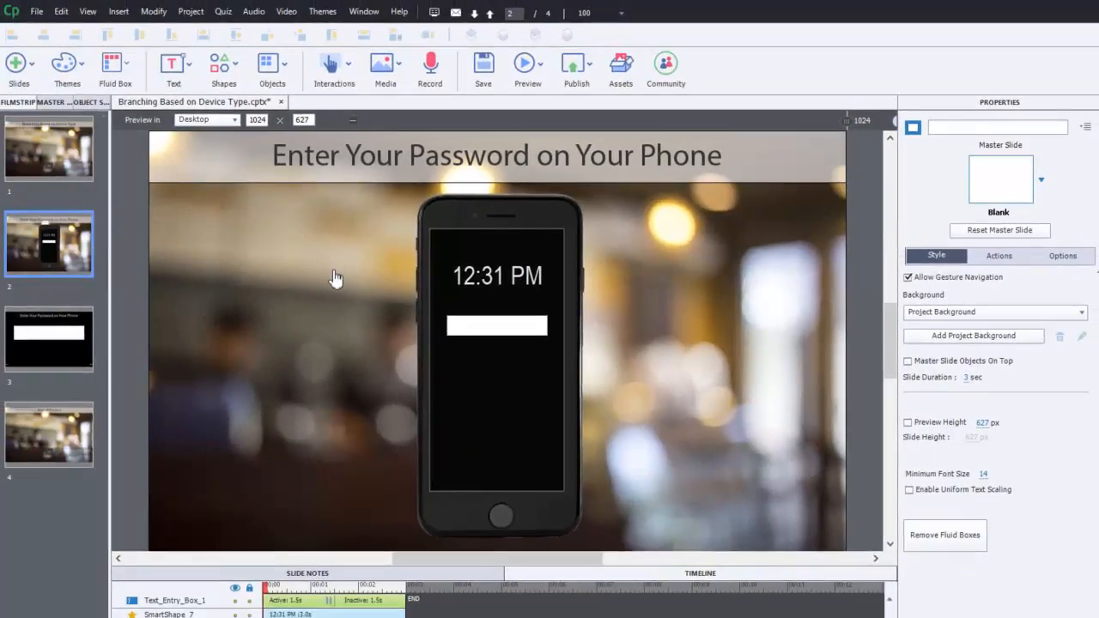
mouse_move(326, 342)
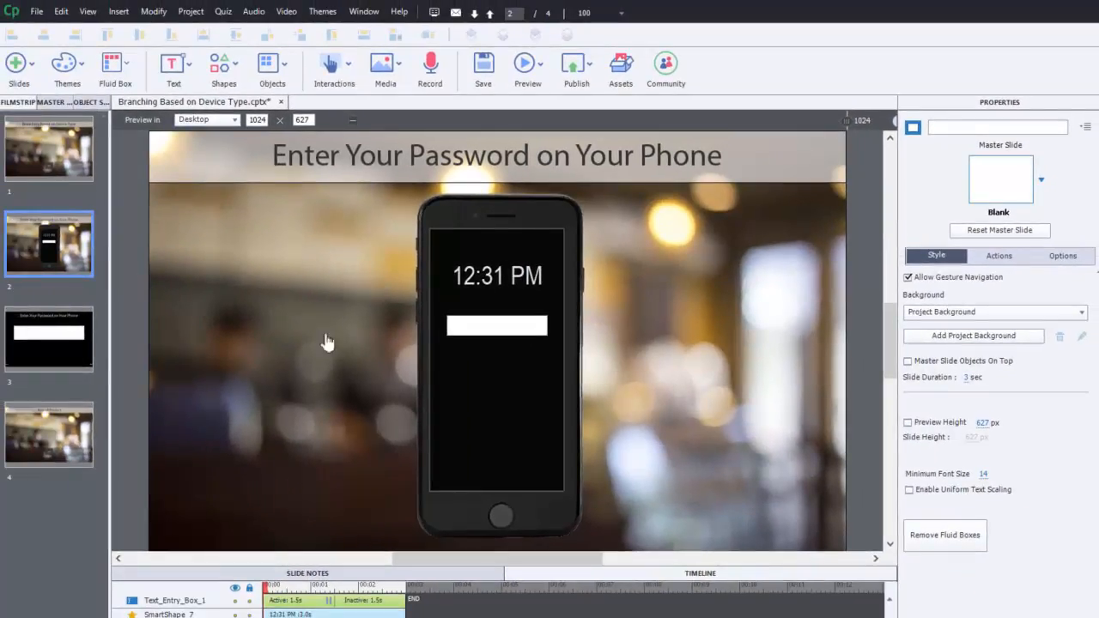
mouse_move(786, 147)
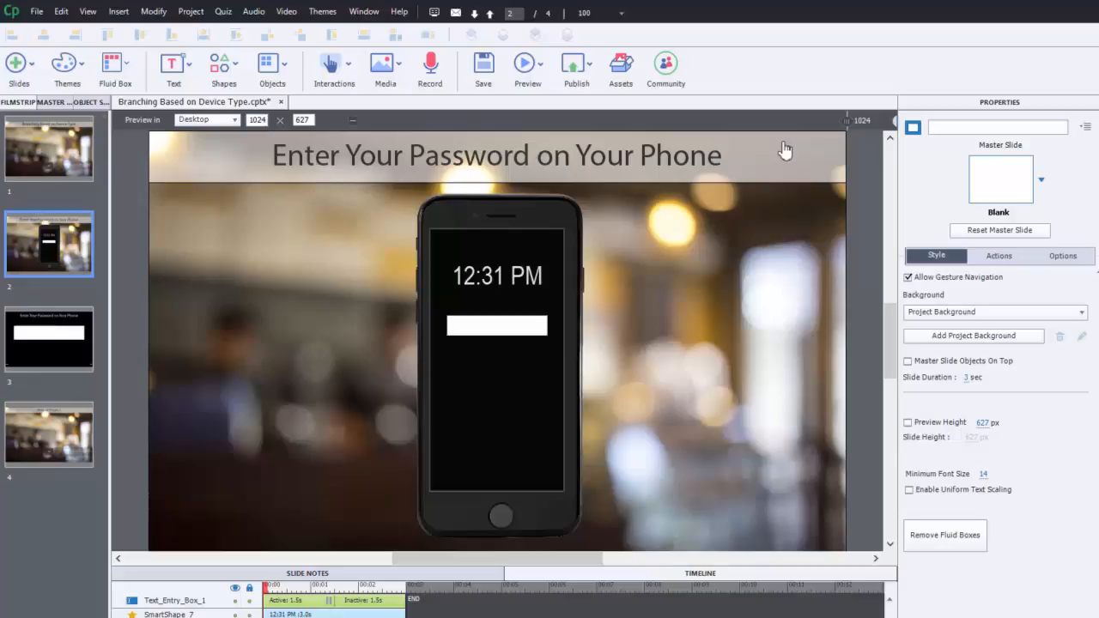
mouse_move(498, 313)
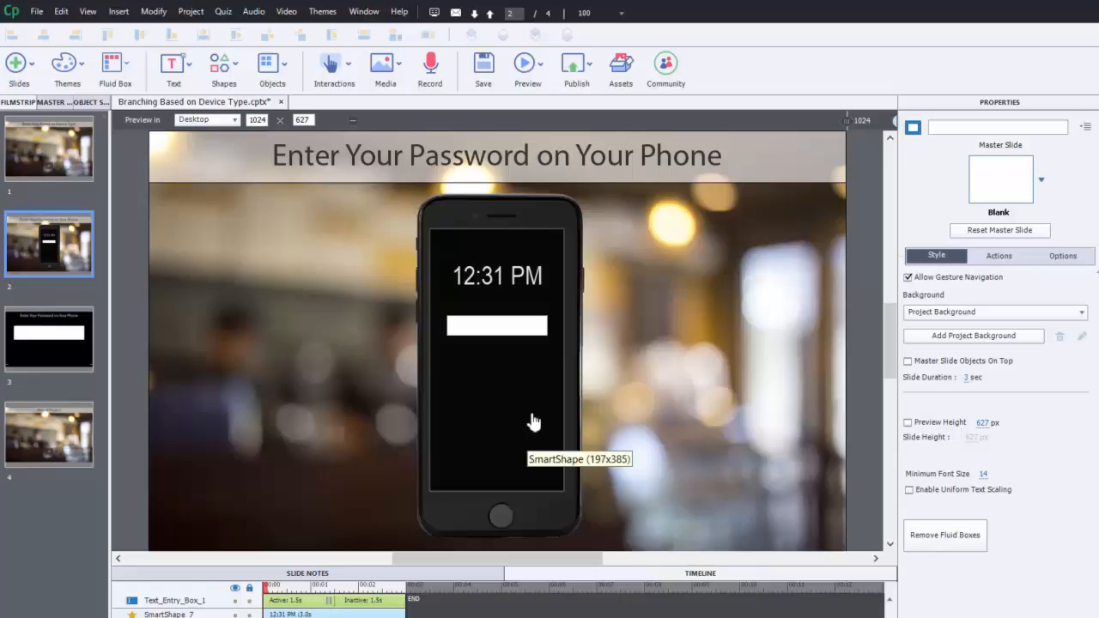
mouse_move(557, 283)
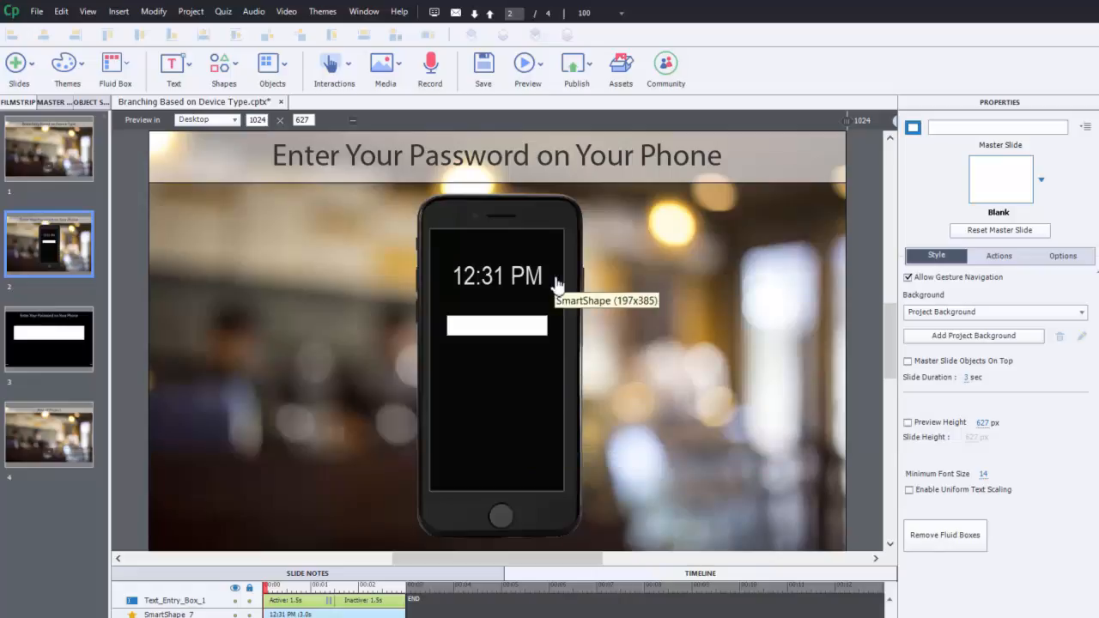
mouse_move(83, 340)
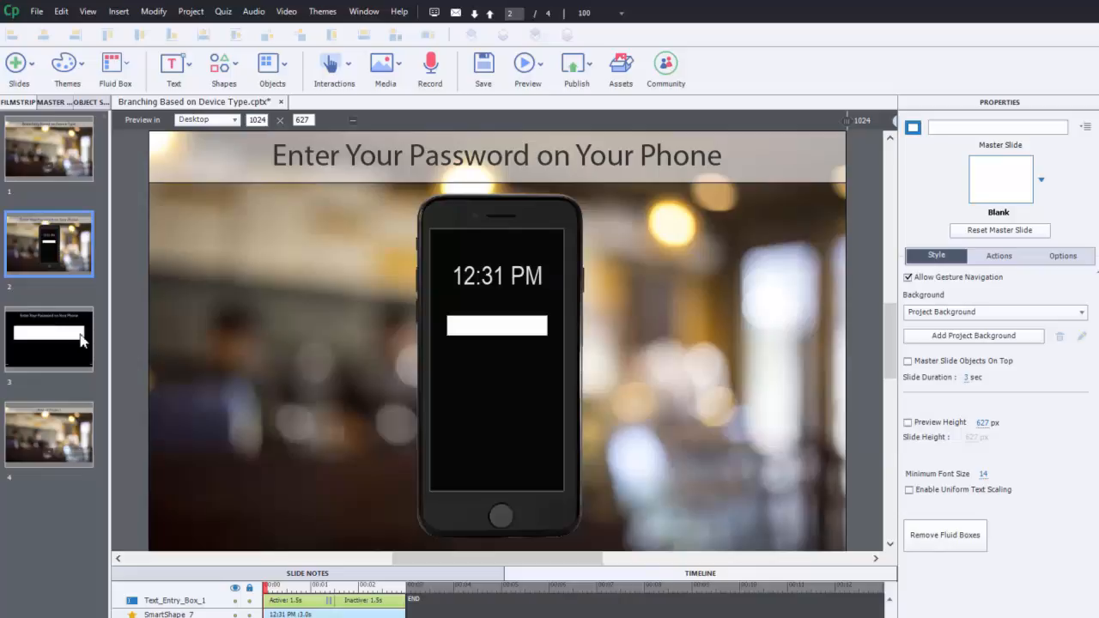
mouse_move(500, 187)
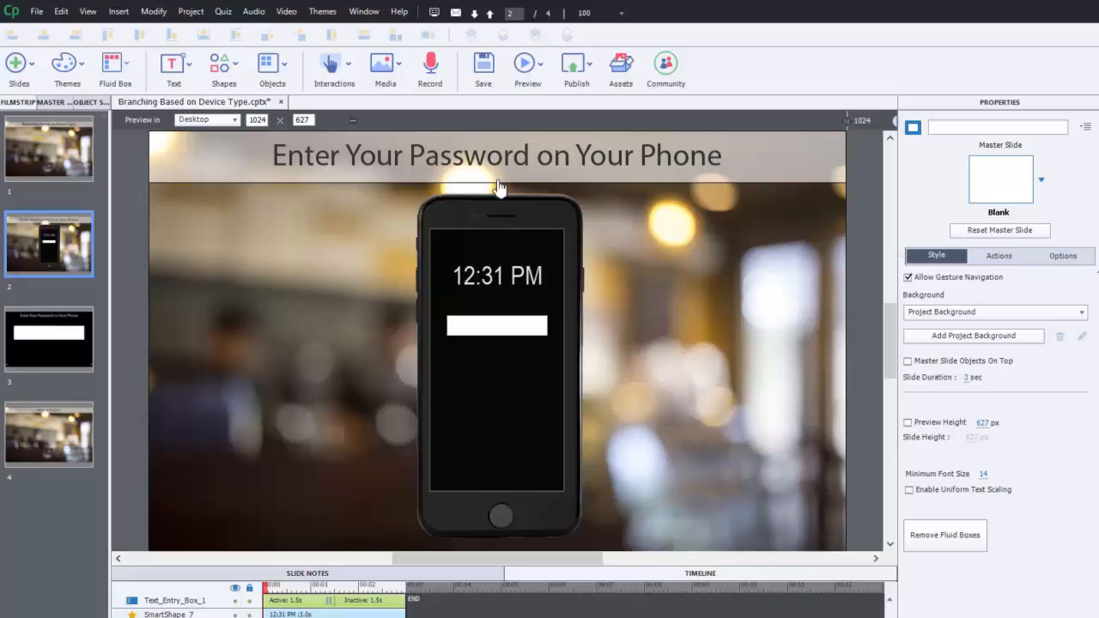
mouse_move(419, 471)
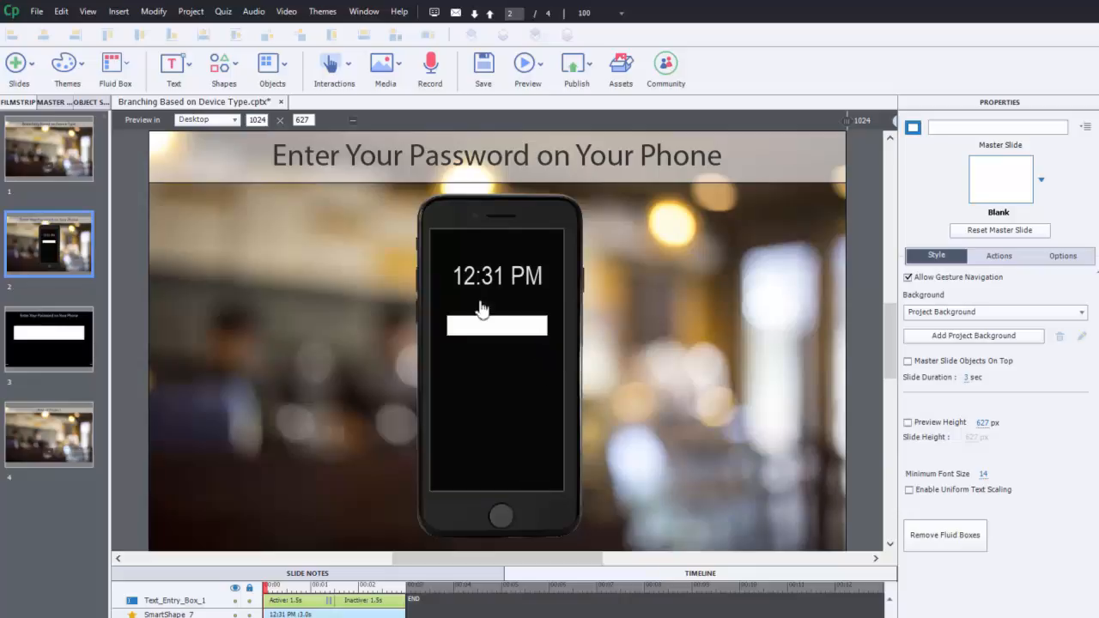
mouse_move(67, 344)
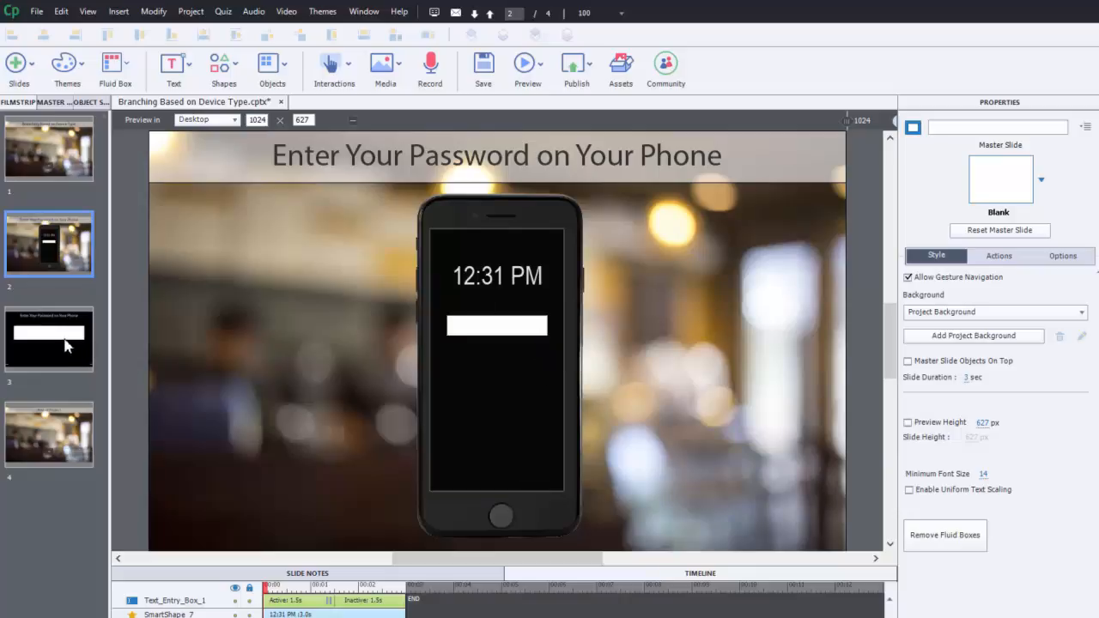
left_click(49, 340)
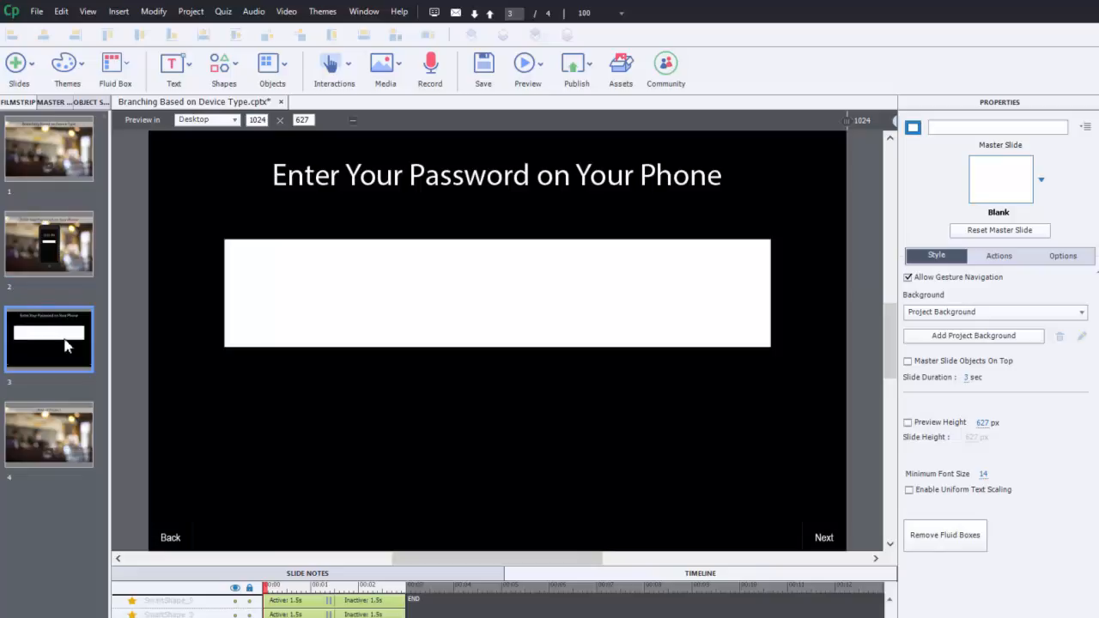
mouse_move(325, 173)
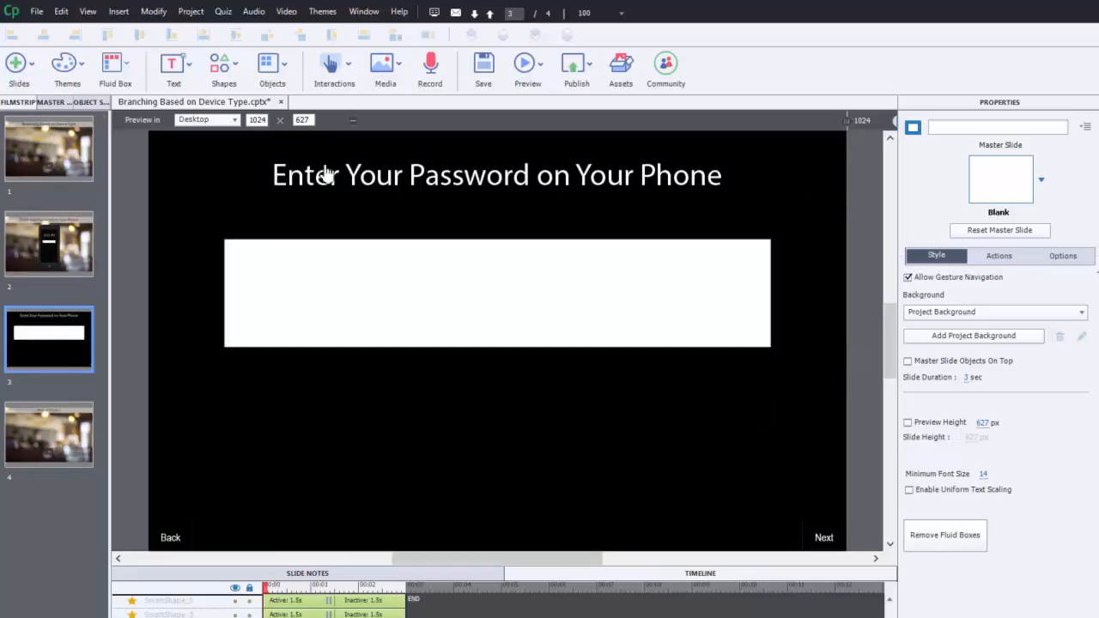
mouse_move(556, 303)
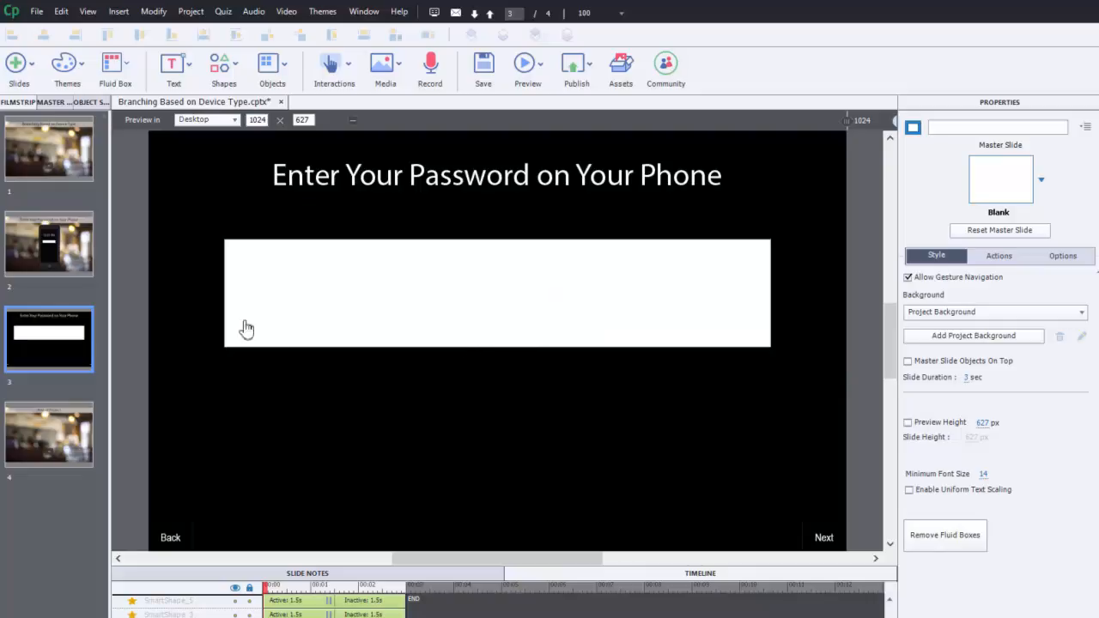
left_click(48, 244)
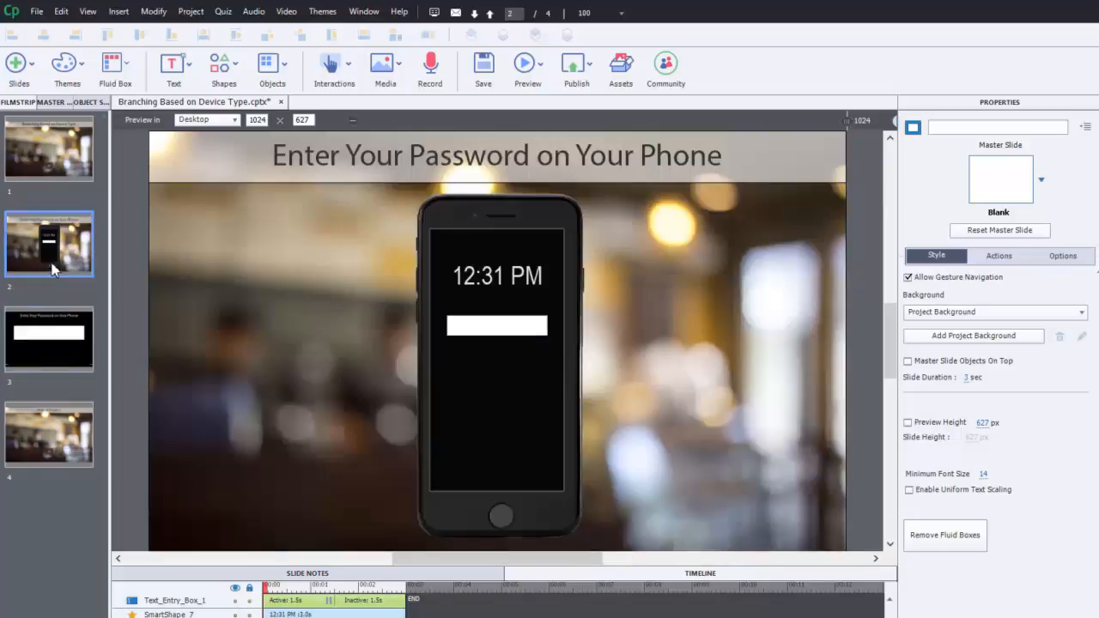
Step: Go to the title slide and inspect the Next button's actions
left_click(49, 148)
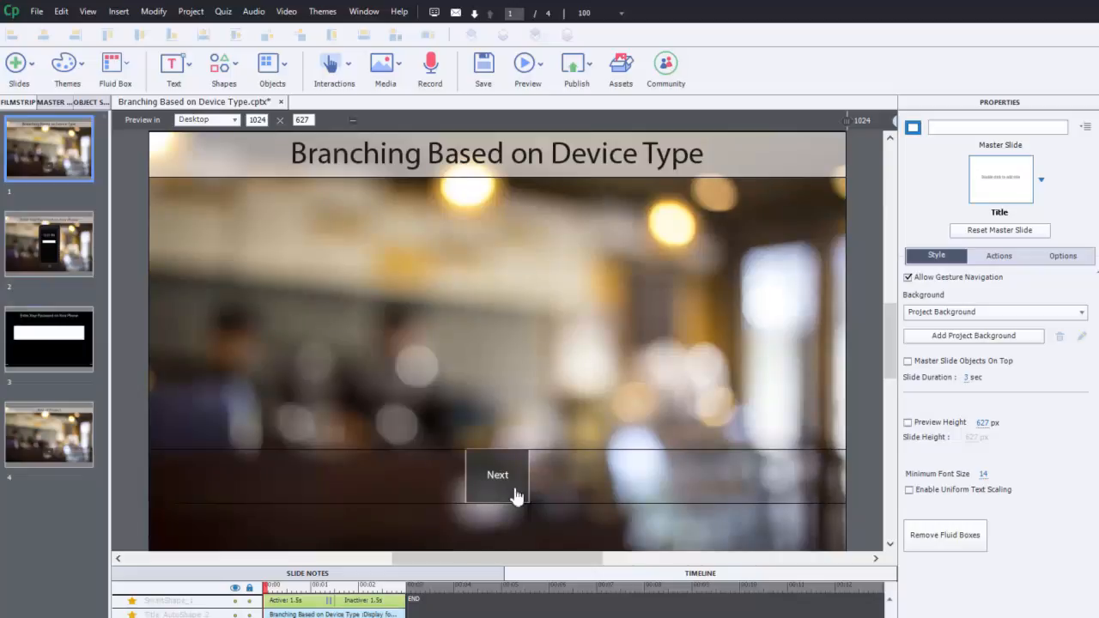
mouse_move(52, 447)
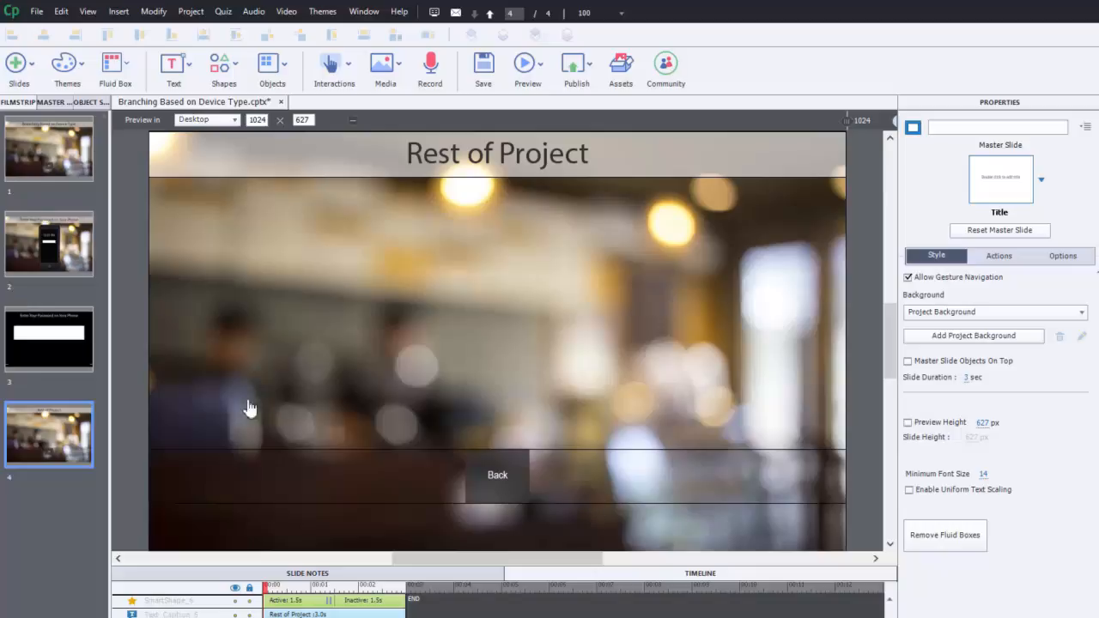
mouse_move(639, 471)
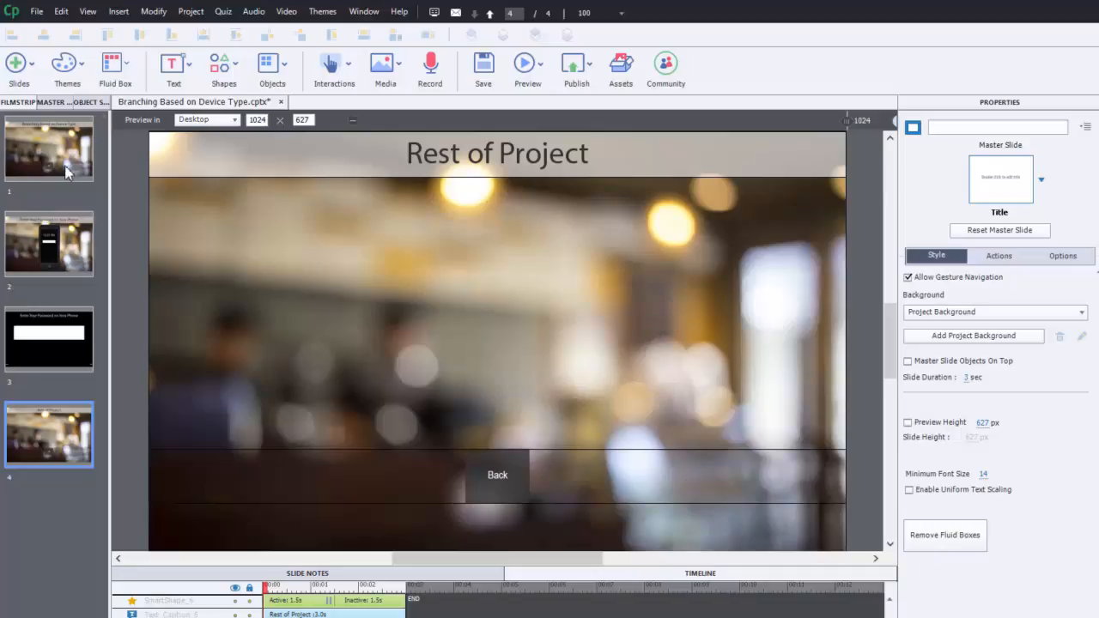
left_click(48, 148)
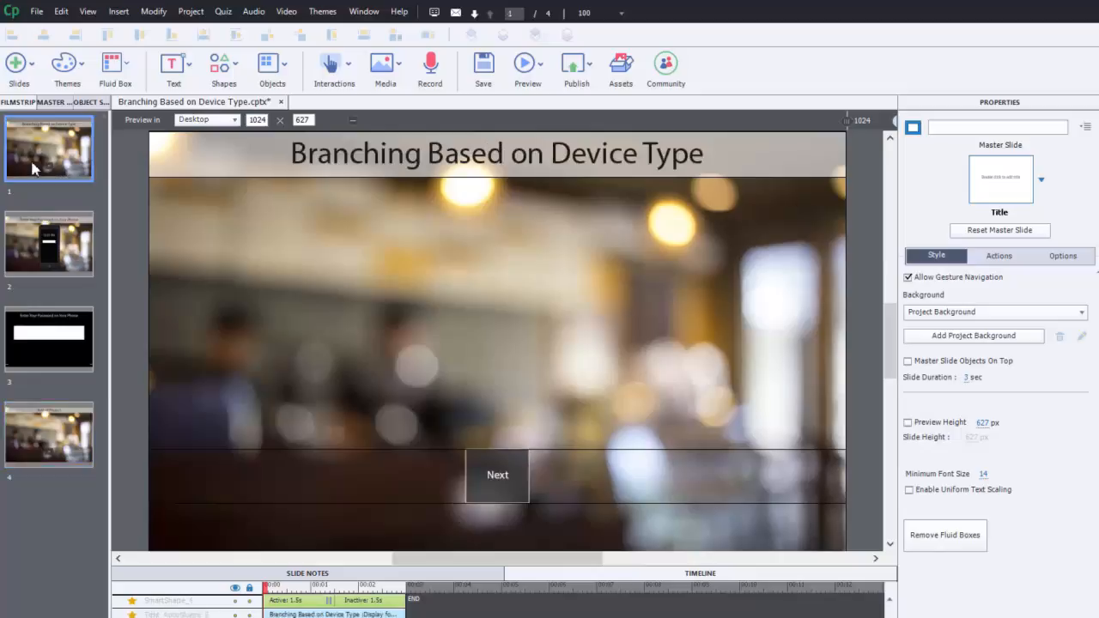
left_click(498, 475)
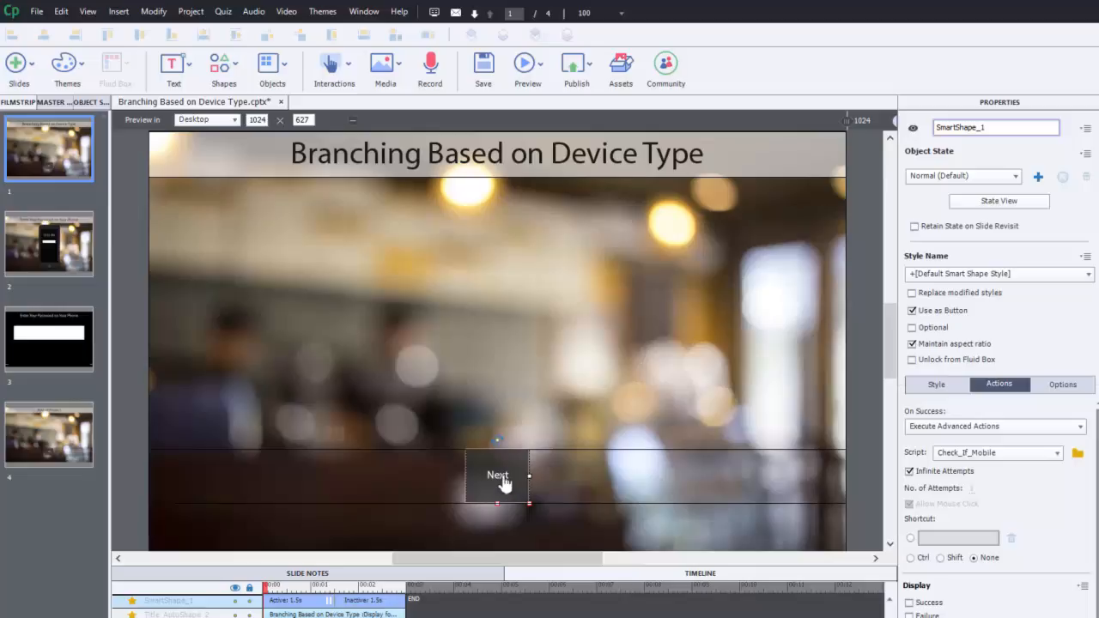
Step: Visit the Rest of Project slide, return to the title slide and reselect the Next button
left_click(48, 436)
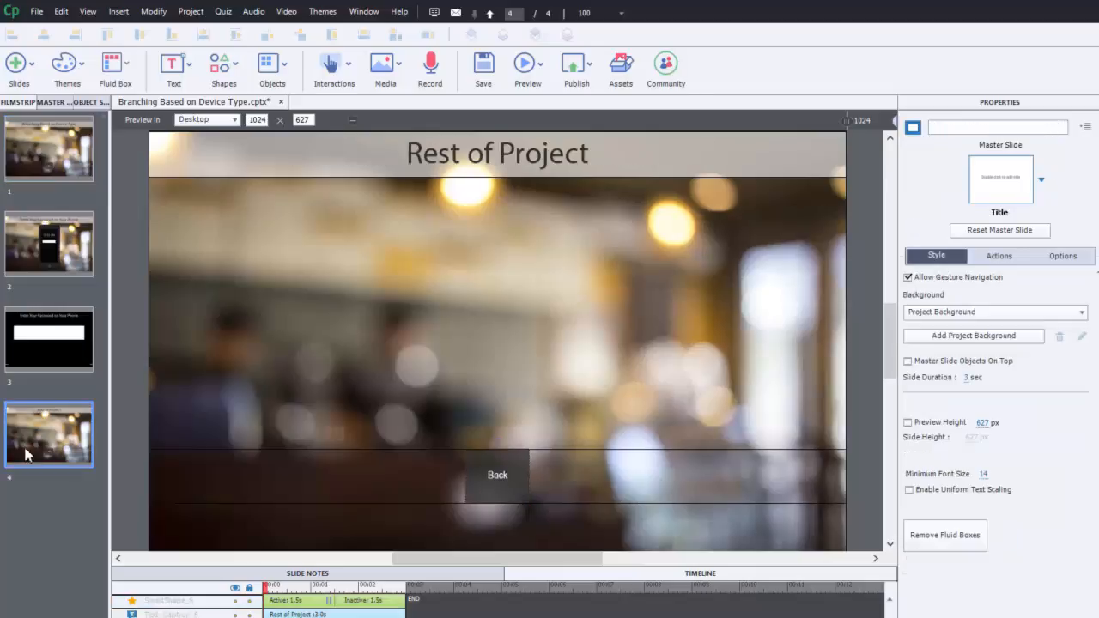
left_click(48, 148)
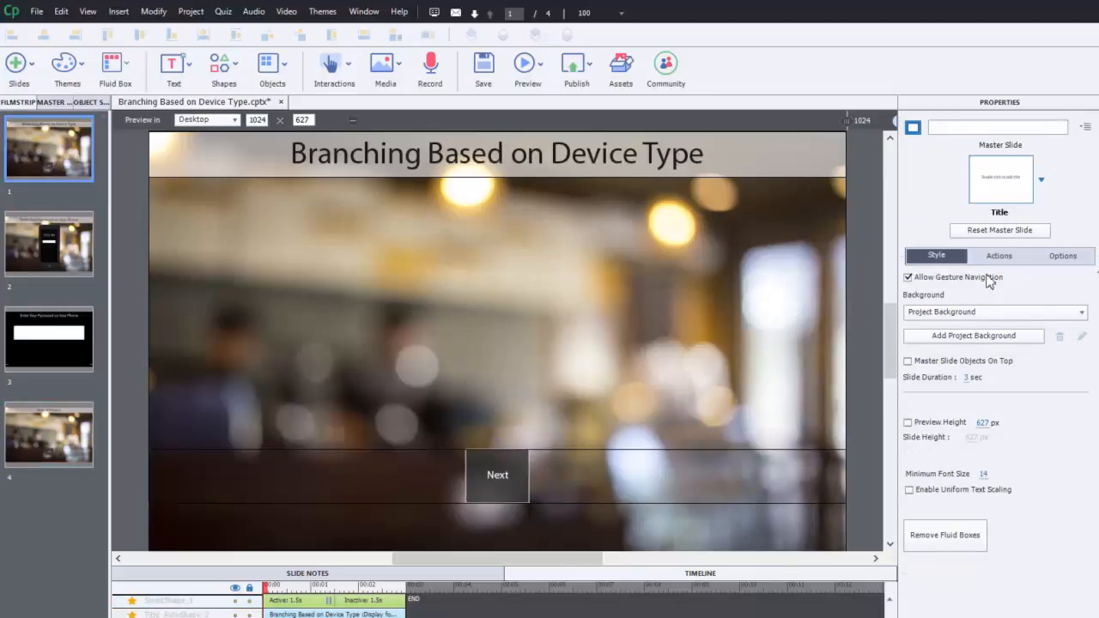
left_click(498, 474)
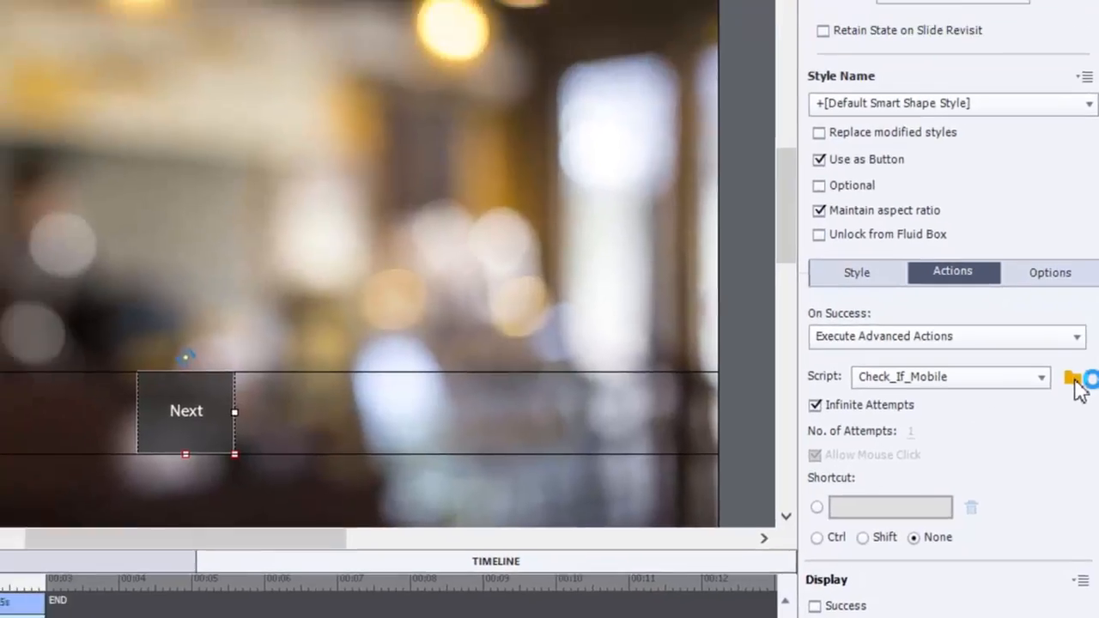
Step: View Check_If_Mobile: if cpInfoMobileOS equals 0 jump to Slide 2, then its ELSE branch
left_click(1068, 378)
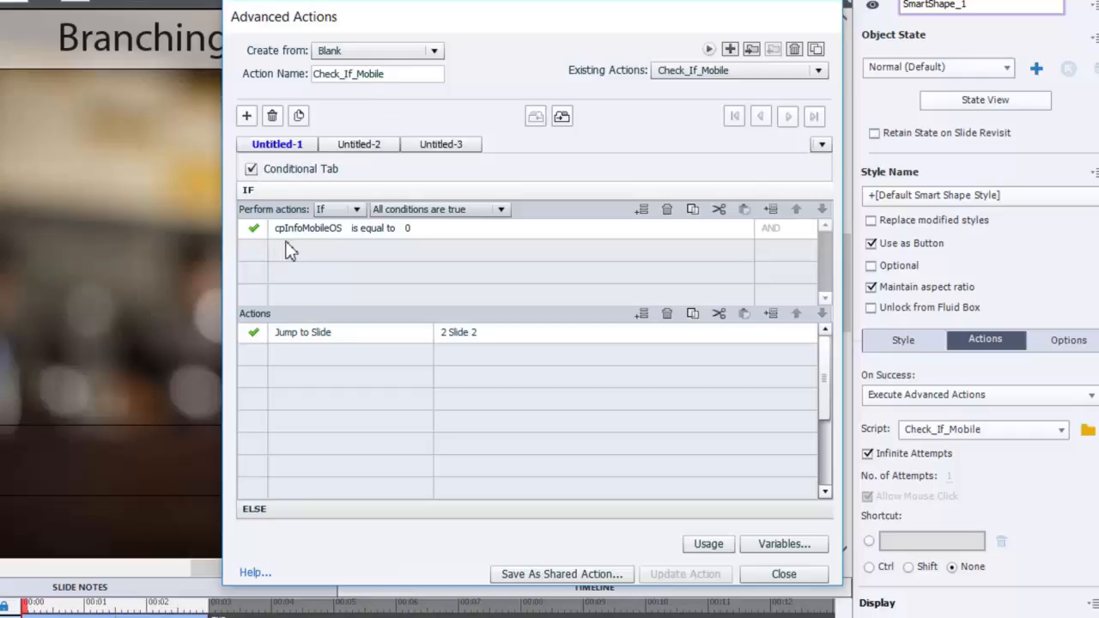
mouse_move(329, 244)
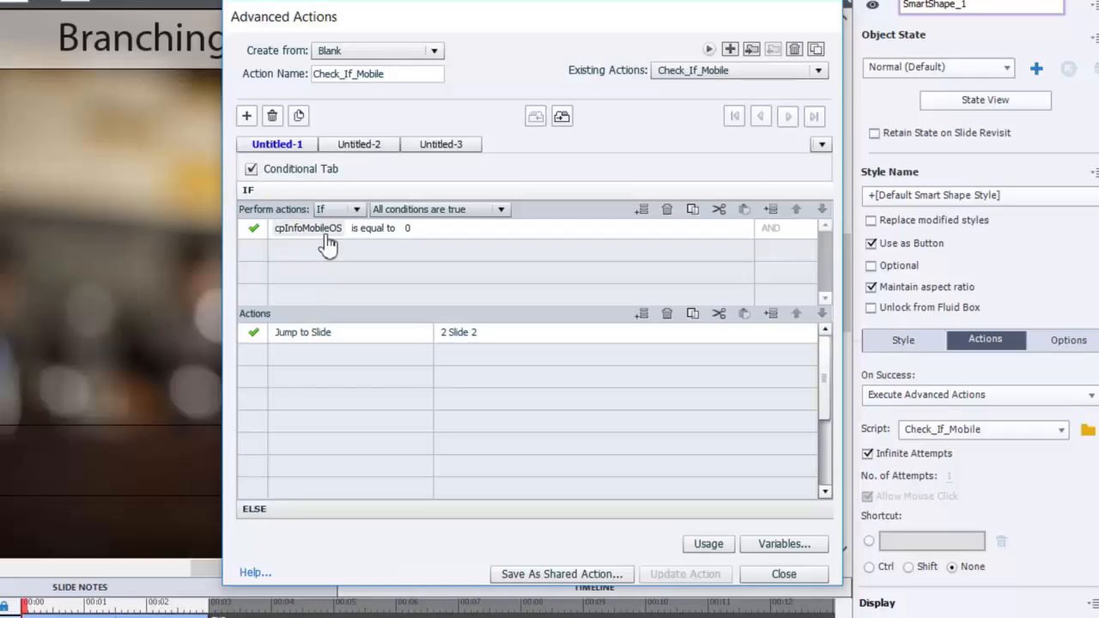
mouse_move(350, 248)
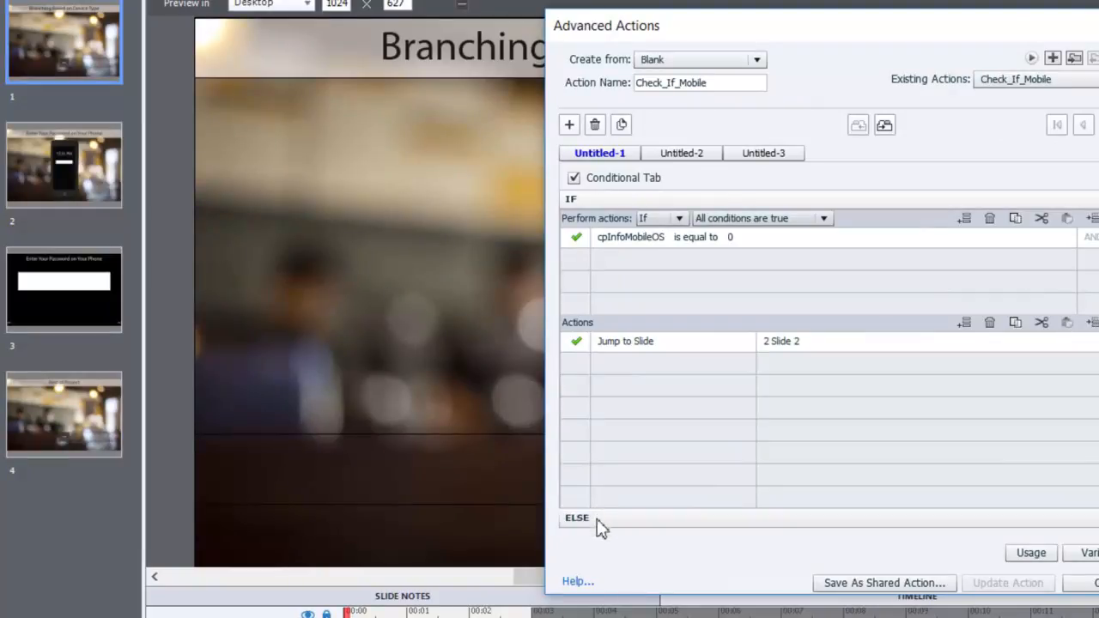
left_click(577, 517)
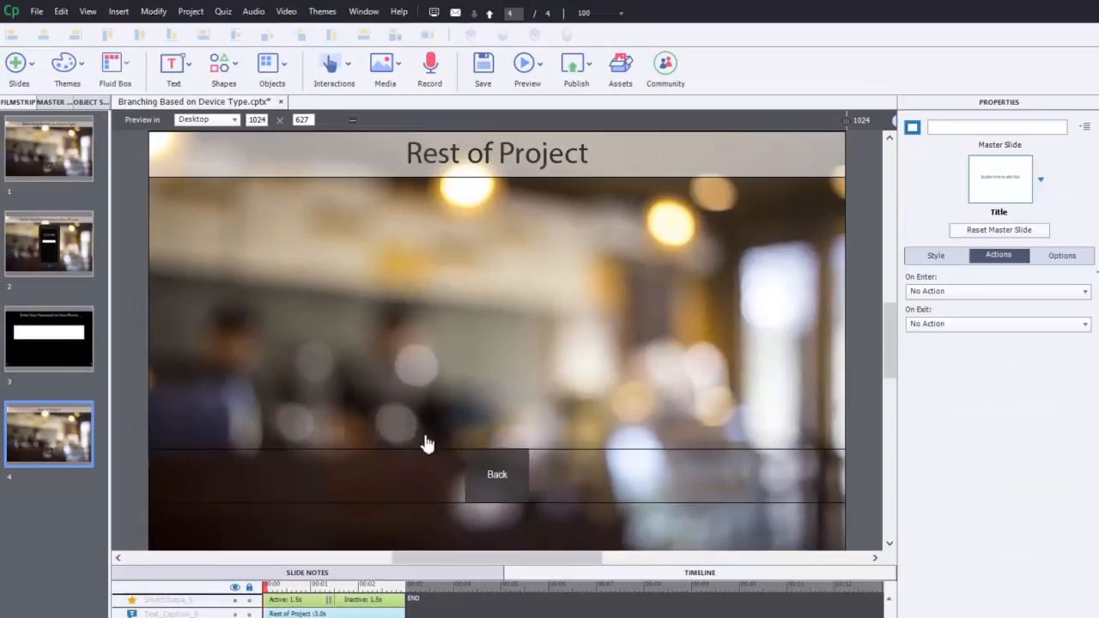
mouse_move(490, 479)
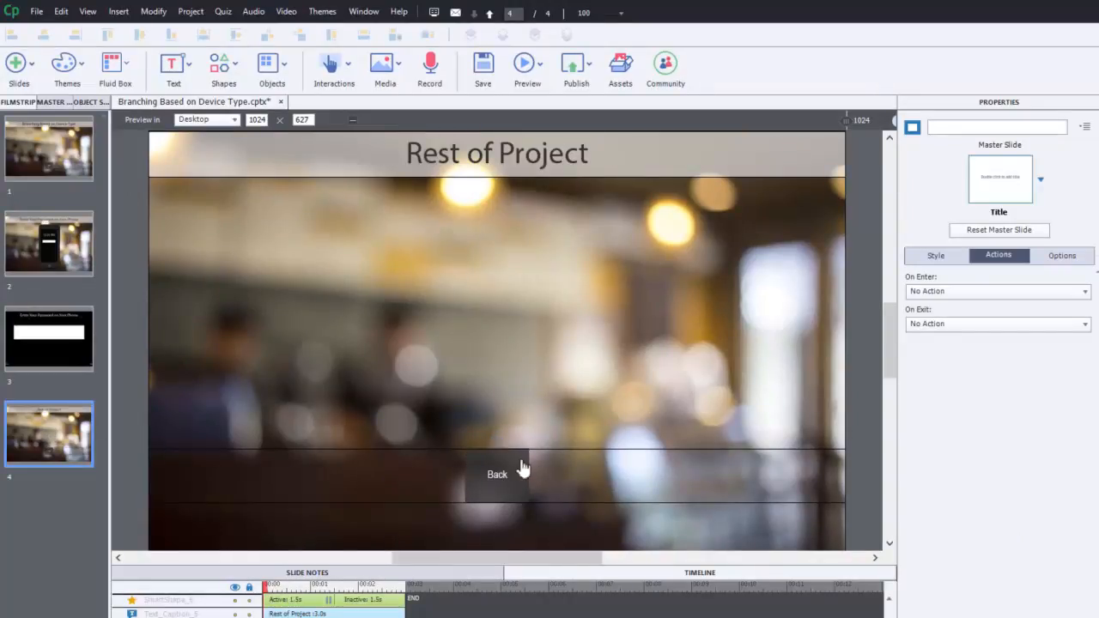
mouse_move(530, 470)
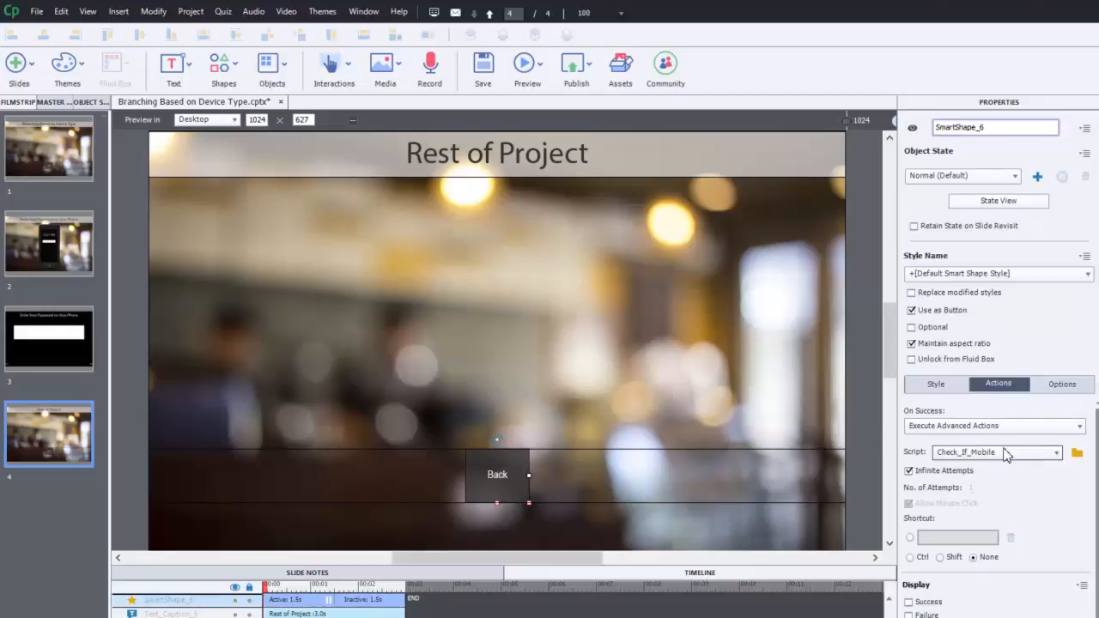
mouse_move(1007, 457)
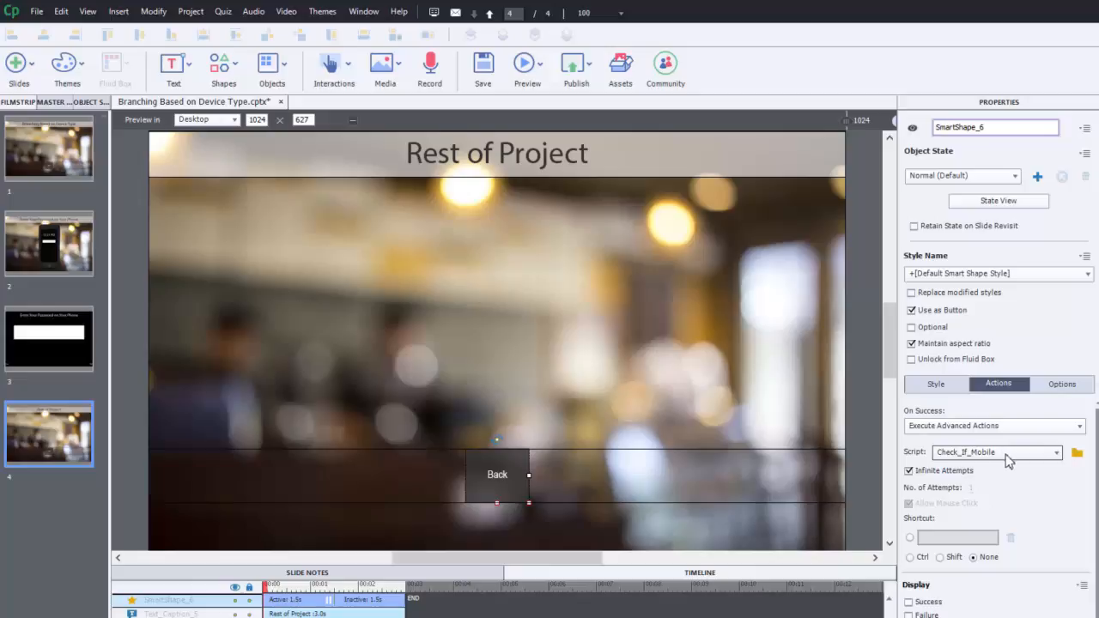
mouse_move(72, 258)
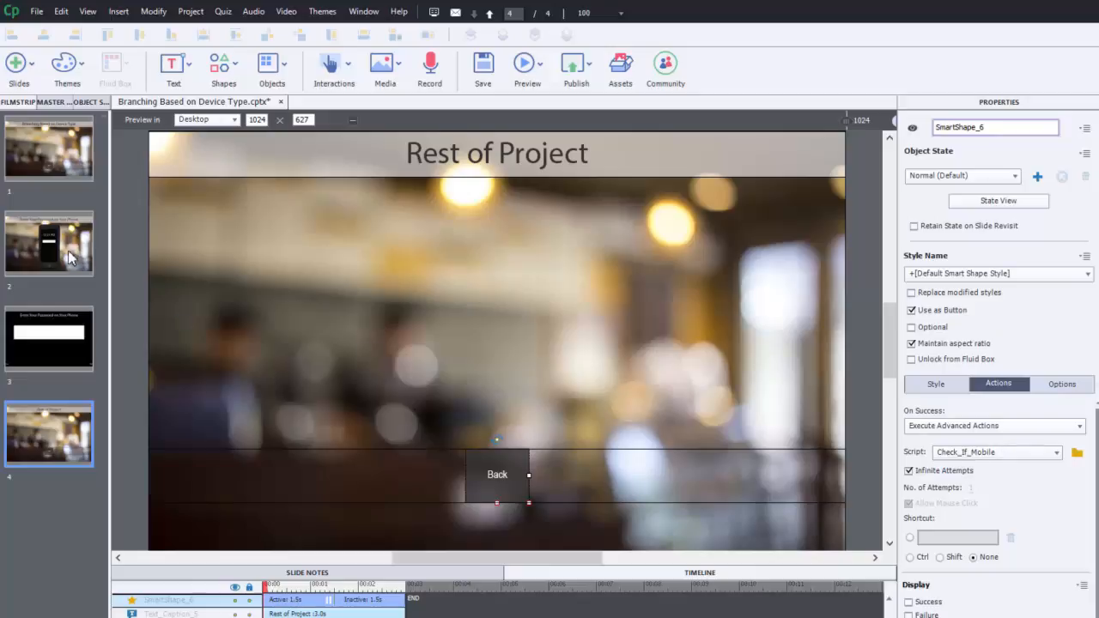